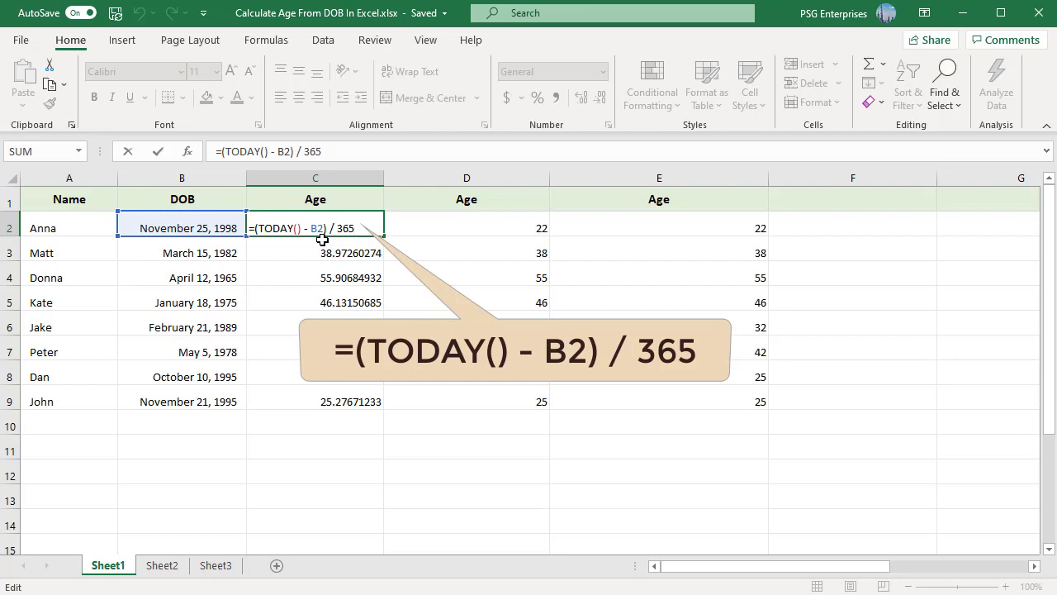
mouse_move(355, 242)
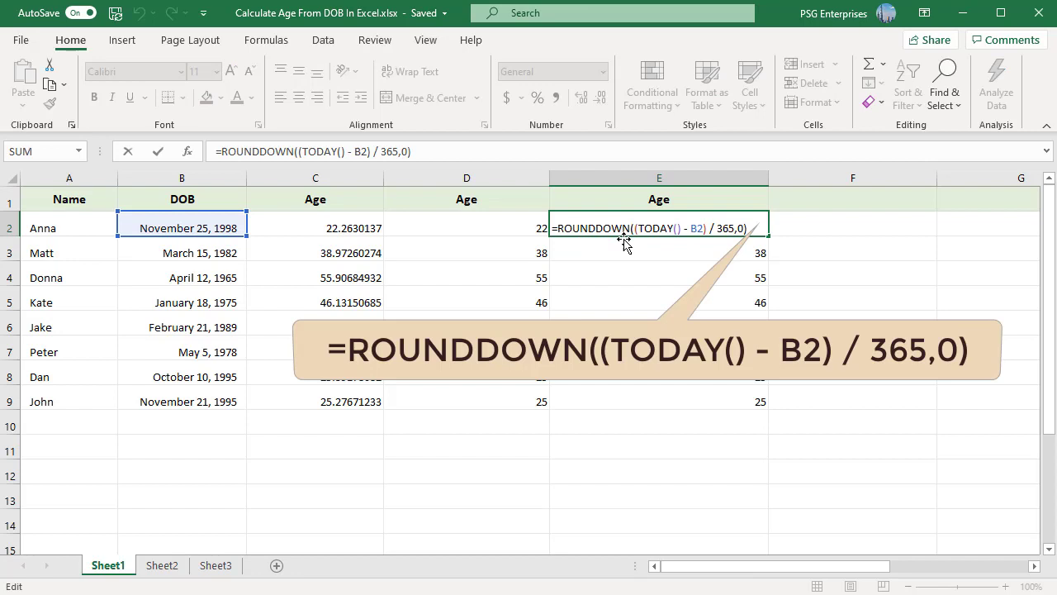
mouse_move(655, 285)
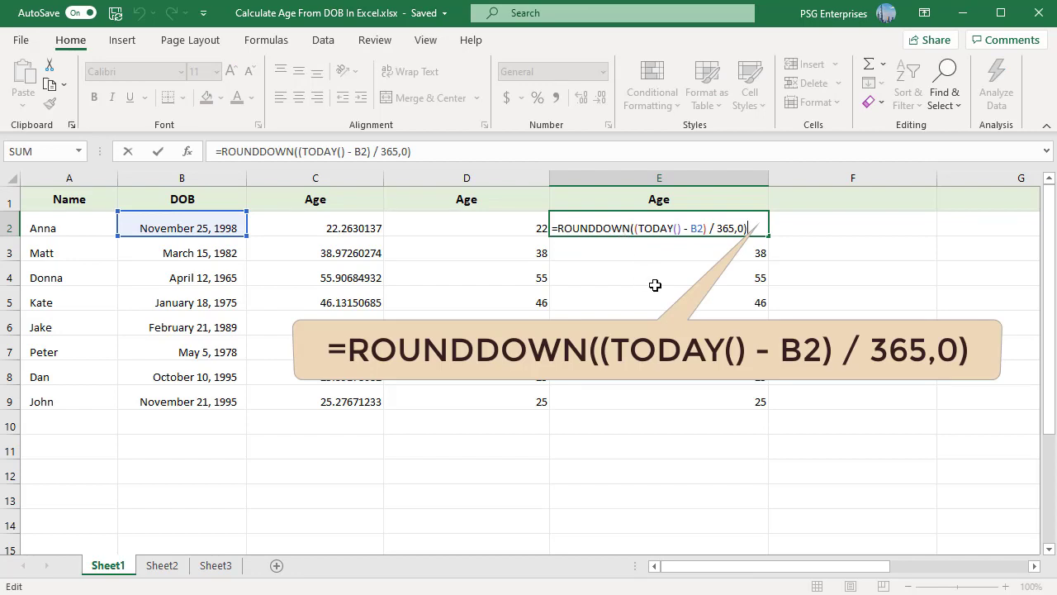
- Confirm =ROUNDDOWN((TODAY()-B2)/365,0) in E2 so column E shows whole-year ages
key("Return")
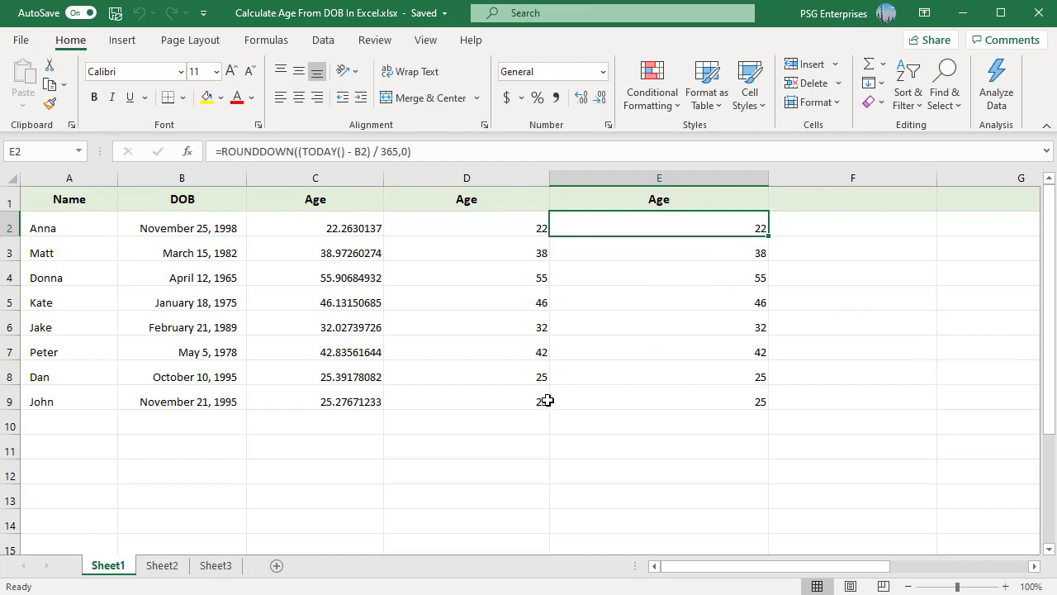
mouse_move(162, 565)
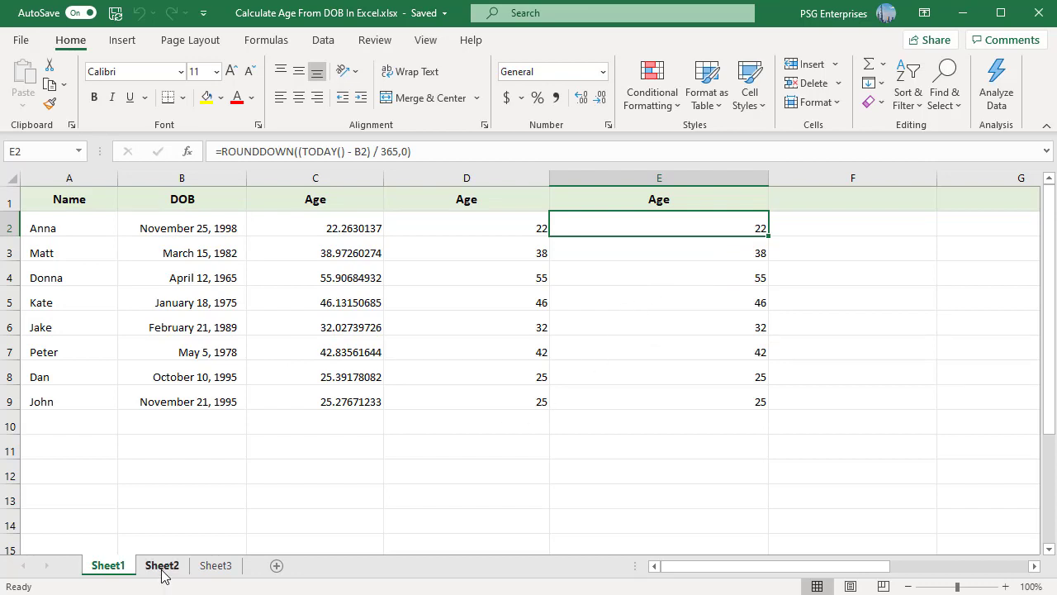
- Go to Sheet2 and inspect E2's =ROUNDDOWN(YEARFRAC(B2,TODAY(),1),0) age formula
left_click(162, 565)
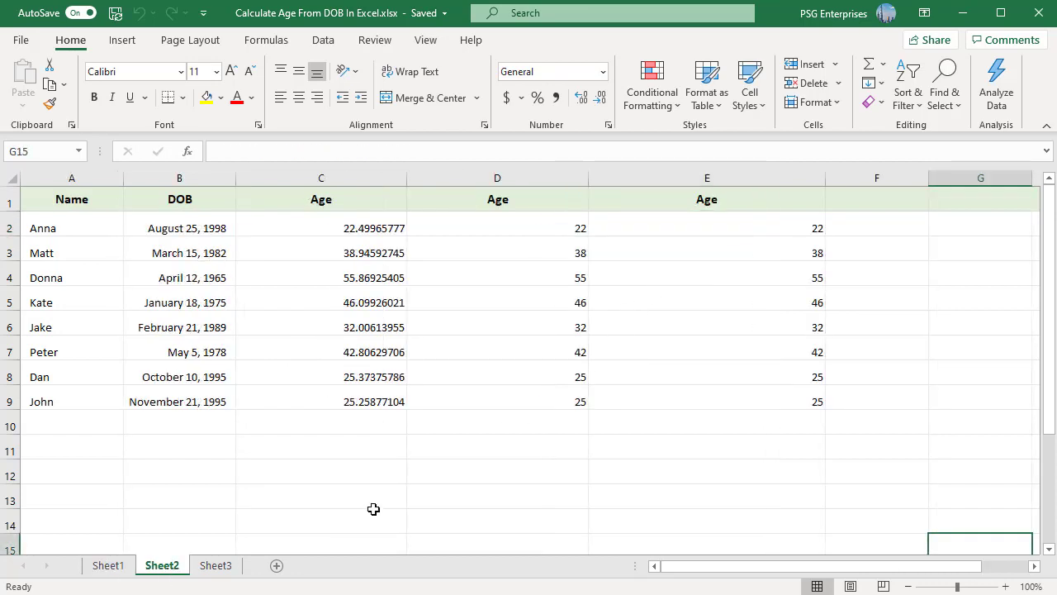
mouse_move(397, 501)
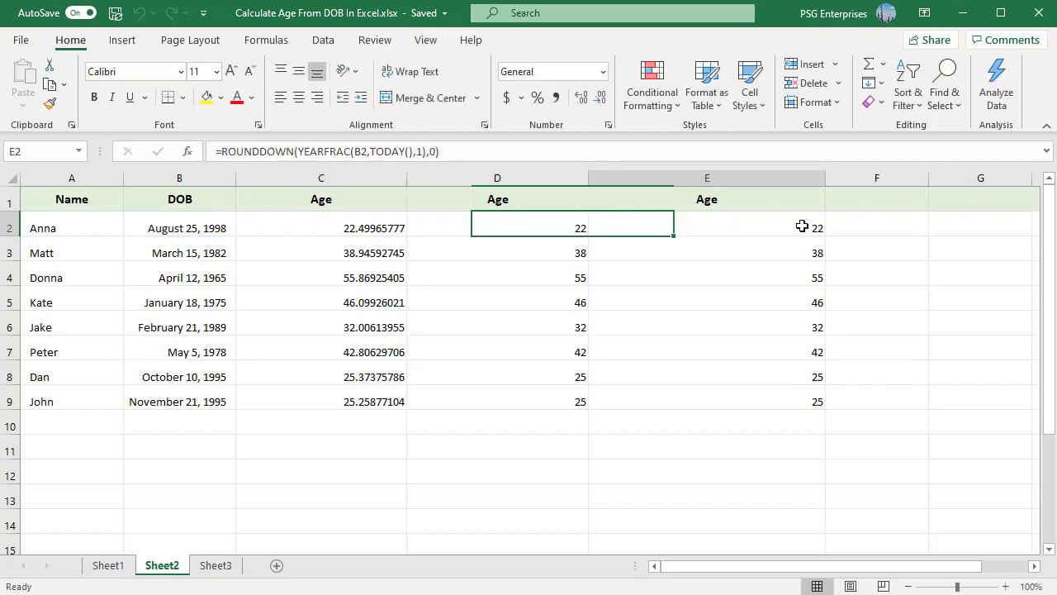
left_click(706, 227)
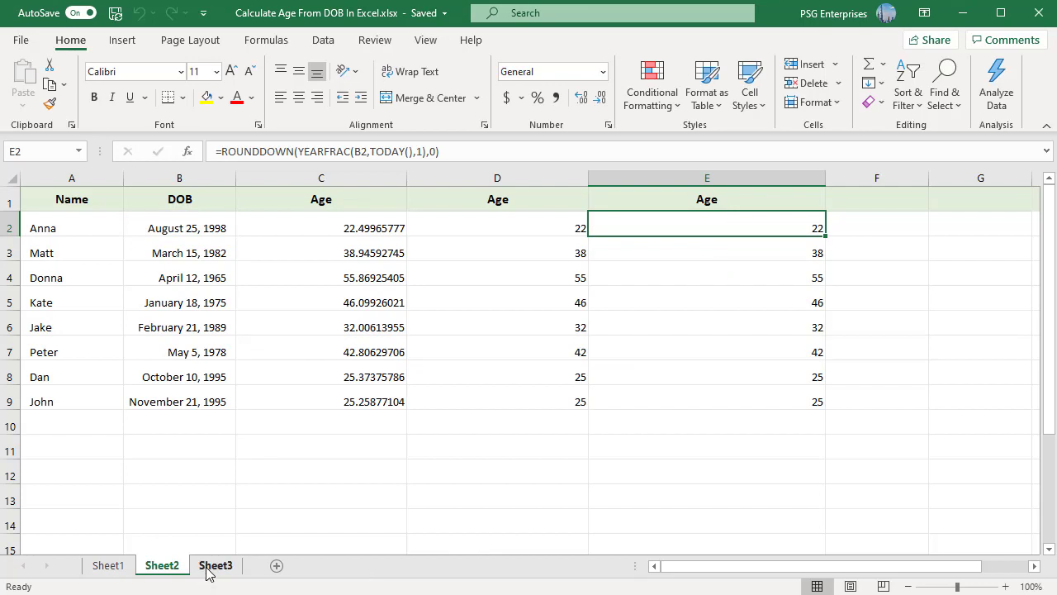
- Switch to Sheet3 for the DATEDIF age calculation
left_click(215, 565)
type("=DATEDIF(B2,TODAY(),\"Y\")")
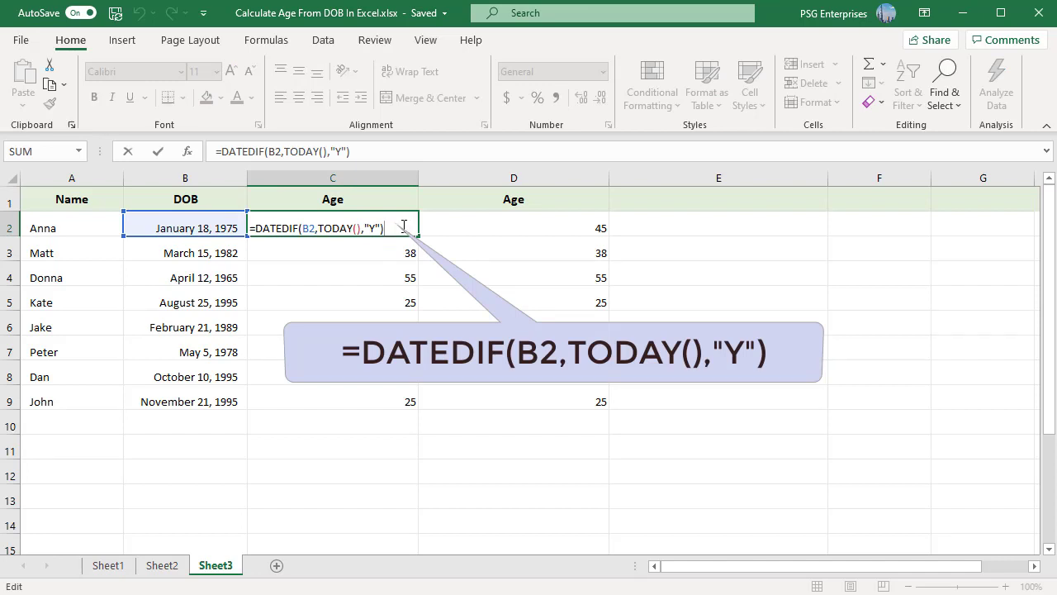
mouse_move(372, 241)
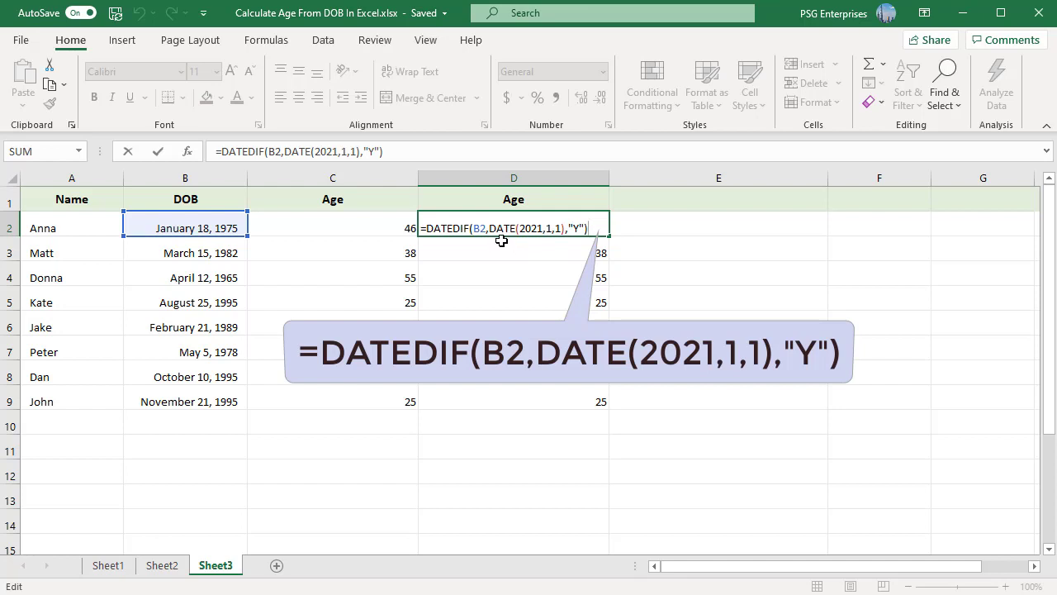
mouse_move(558, 240)
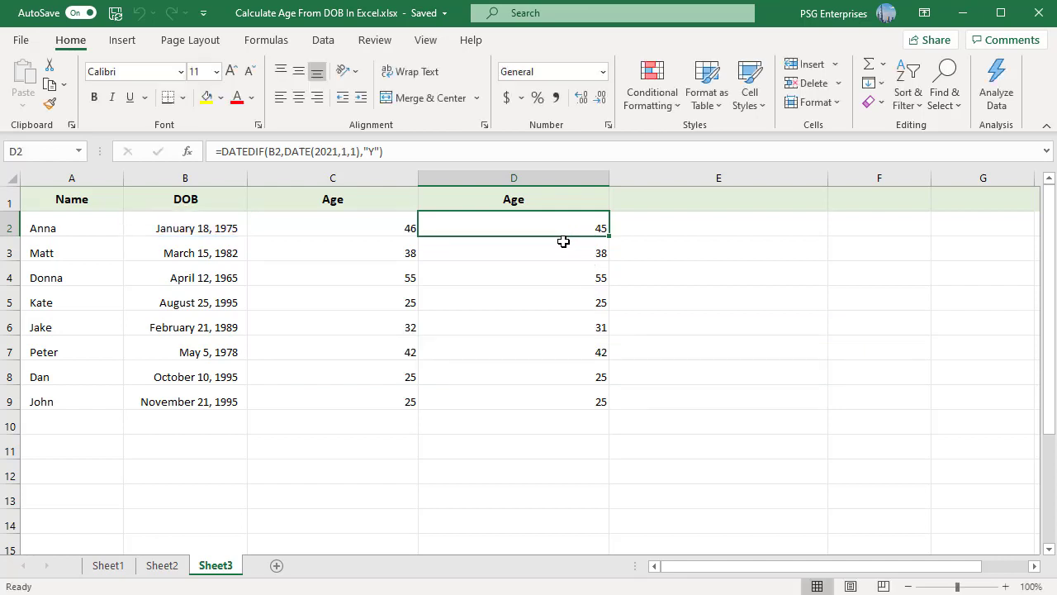
- Deselect the D2 formula =DATEDIF(B2,DATE(2021,1,1),"Y") by selecting an empty cell
left_click(717, 421)
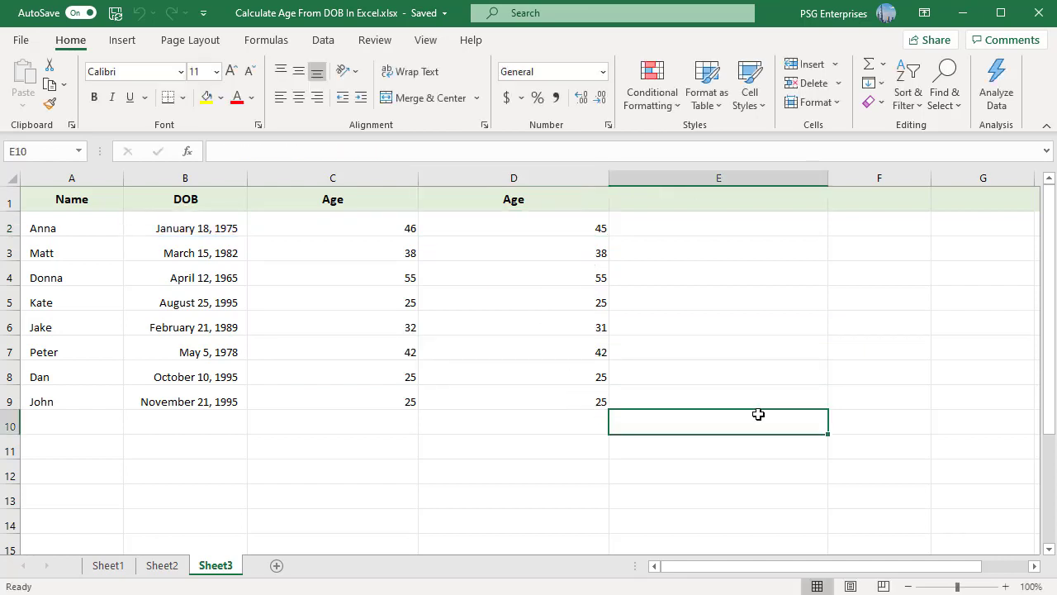